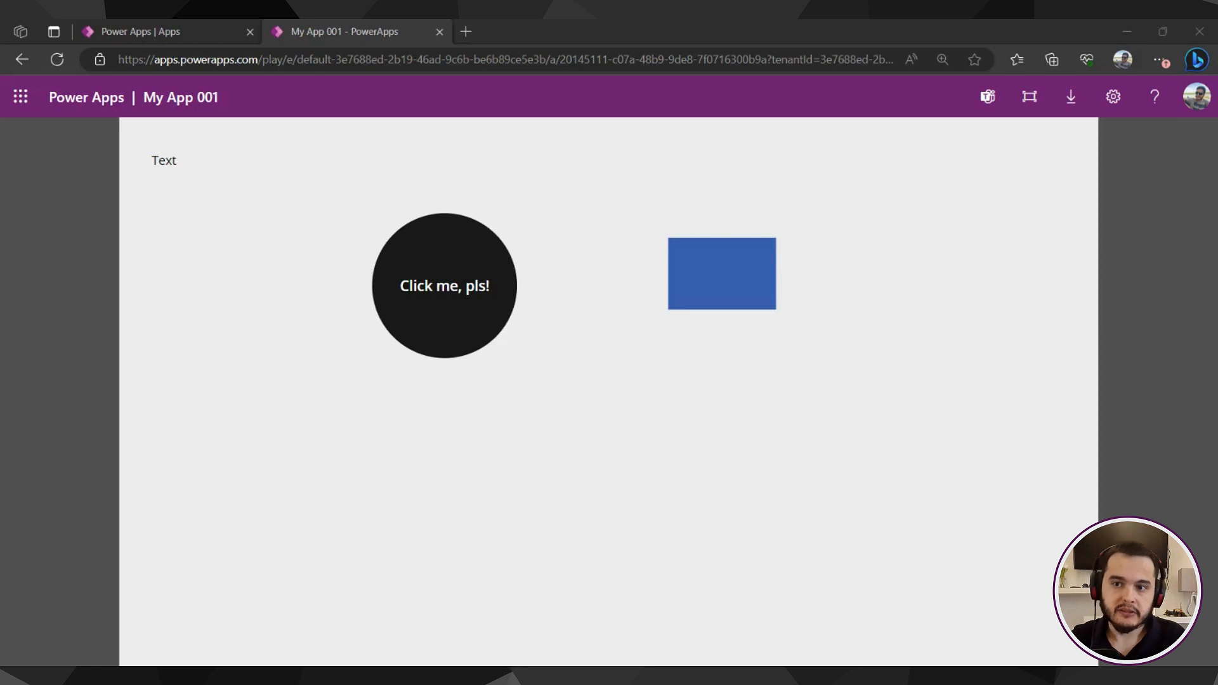
mouse_move(741, 263)
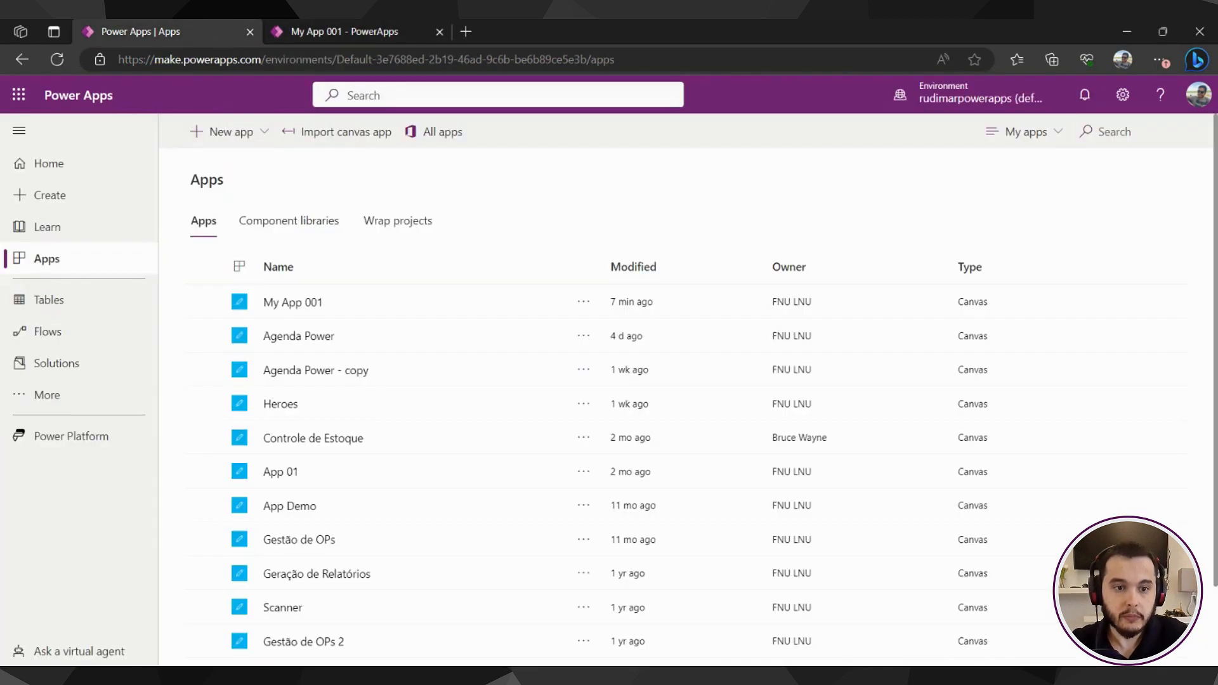
mouse_move(390, 299)
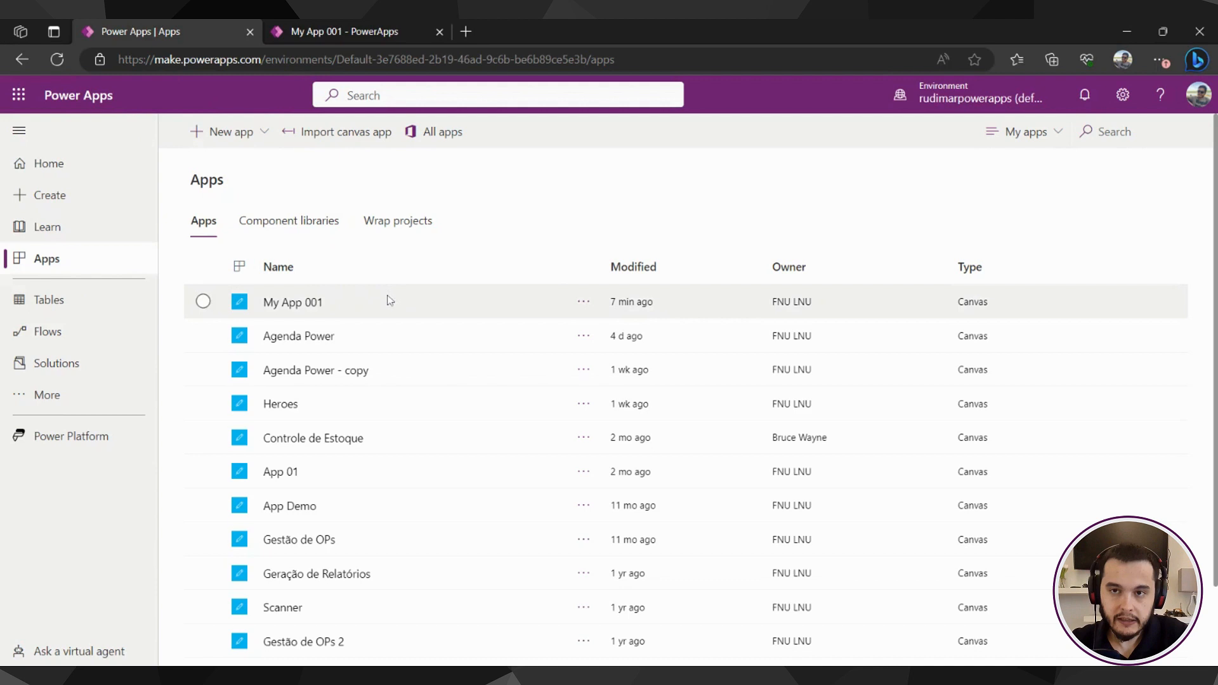
Select My App 001 in the apps list and reveal its more-commands menu
left_click(203, 302)
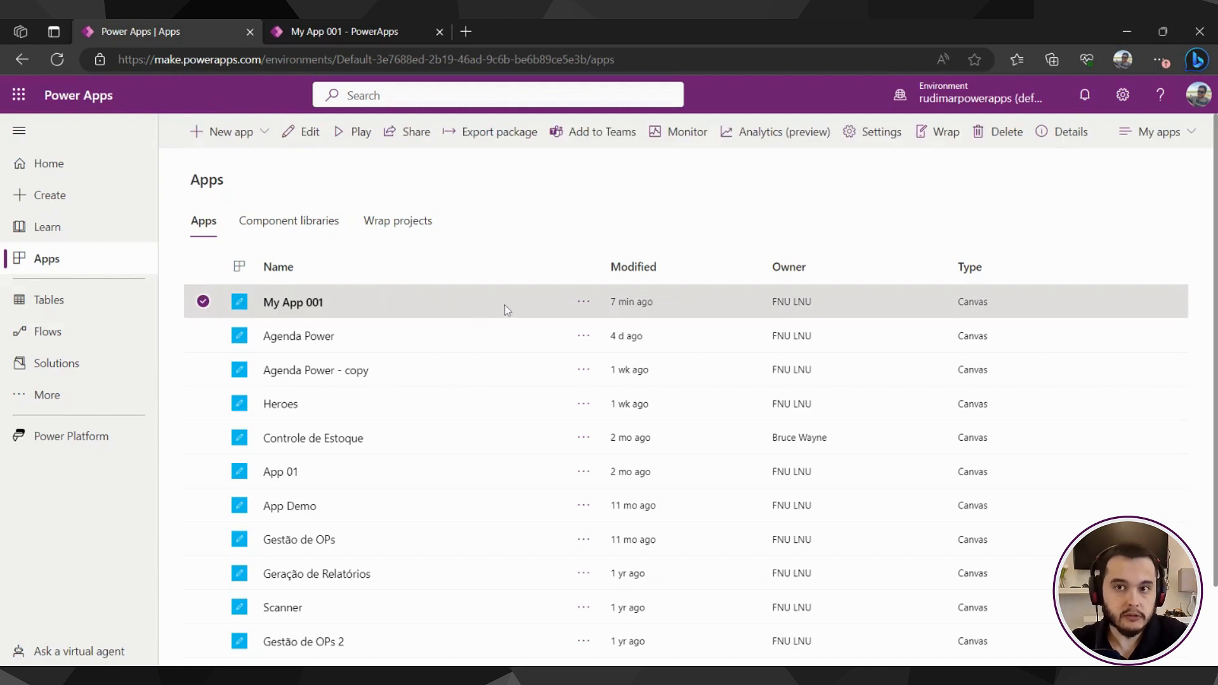
mouse_move(583, 304)
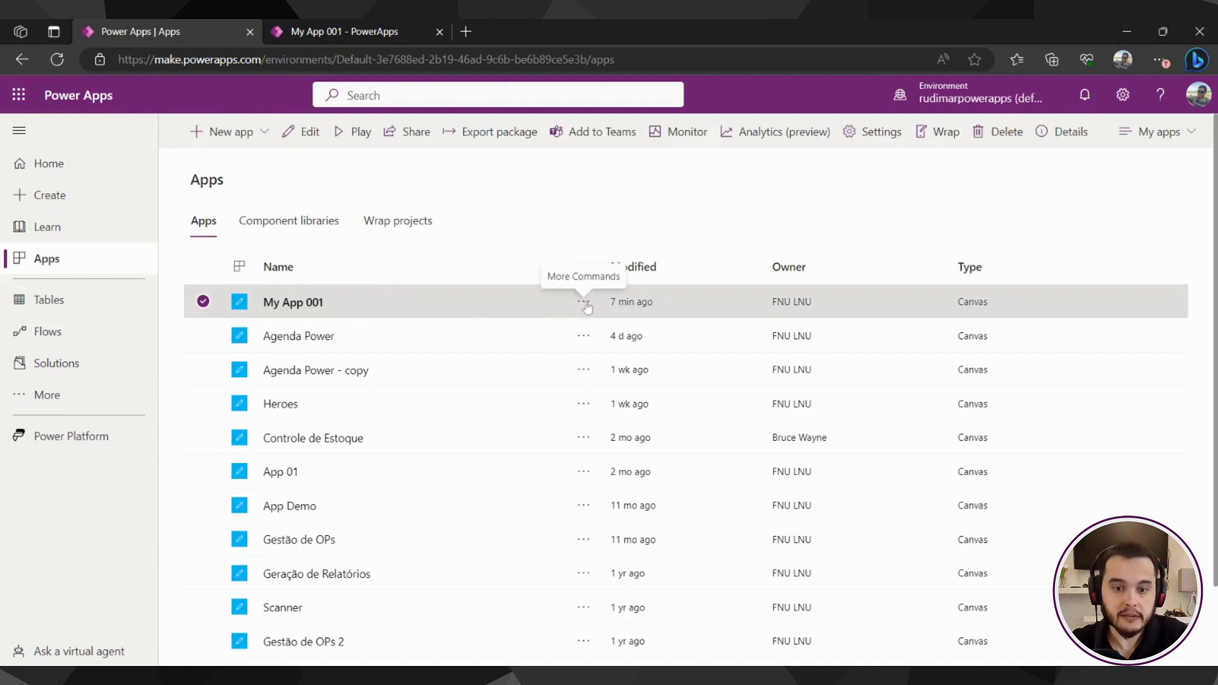
left_click(583, 302)
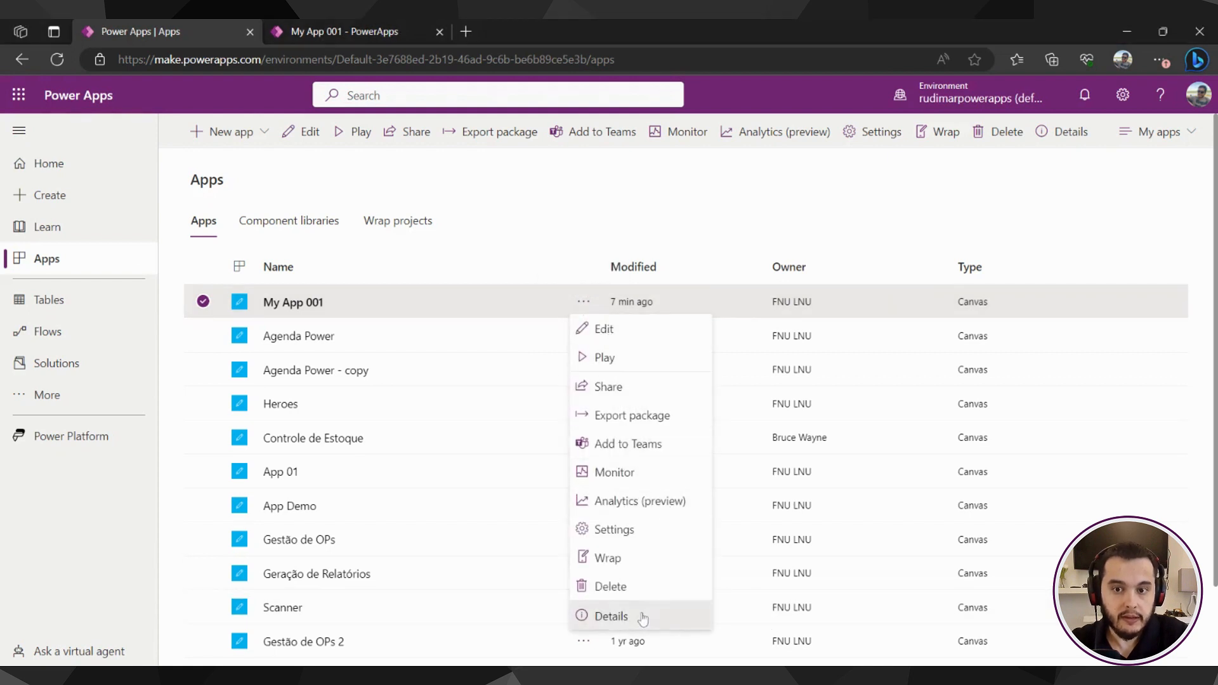
Show My App 001's Details page and its Versions list with Version 2 live and Version 1
left_click(612, 617)
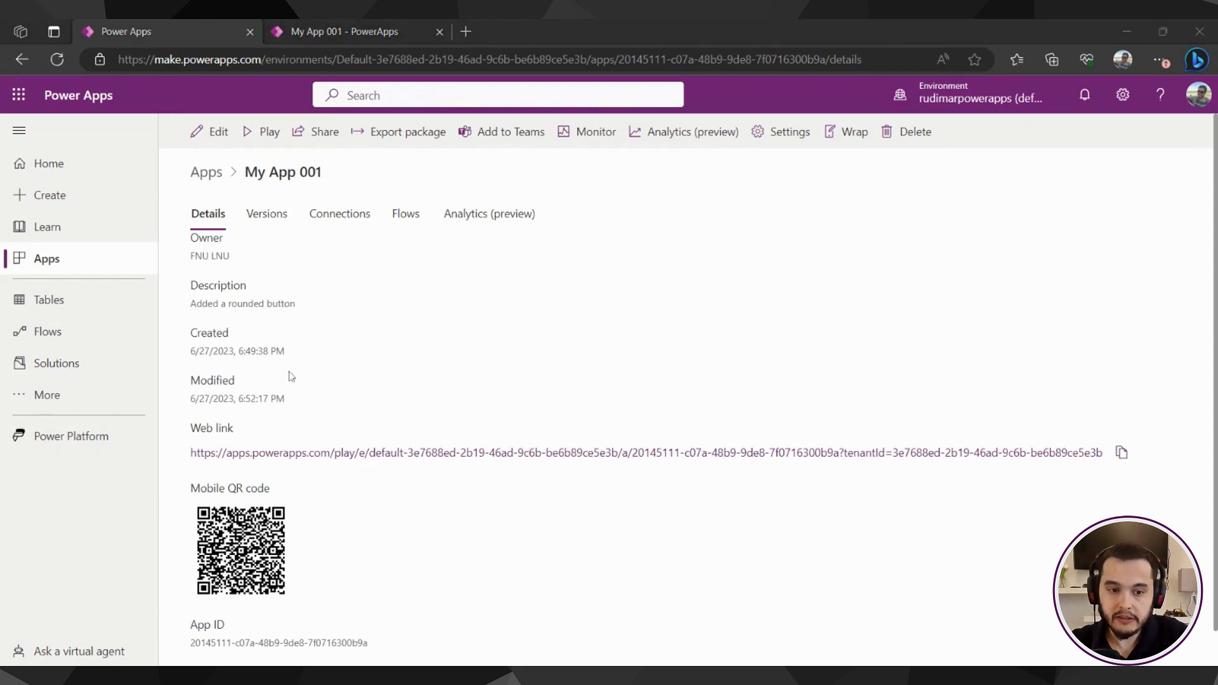
scroll("down", 3)
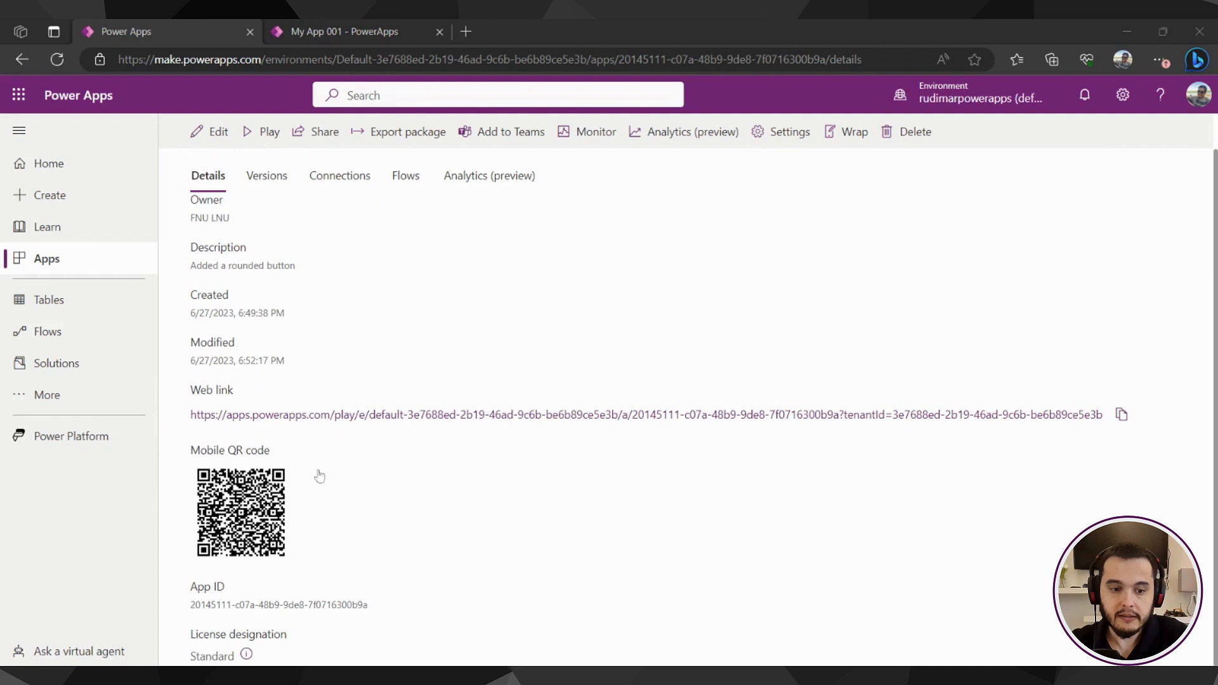
mouse_move(381, 373)
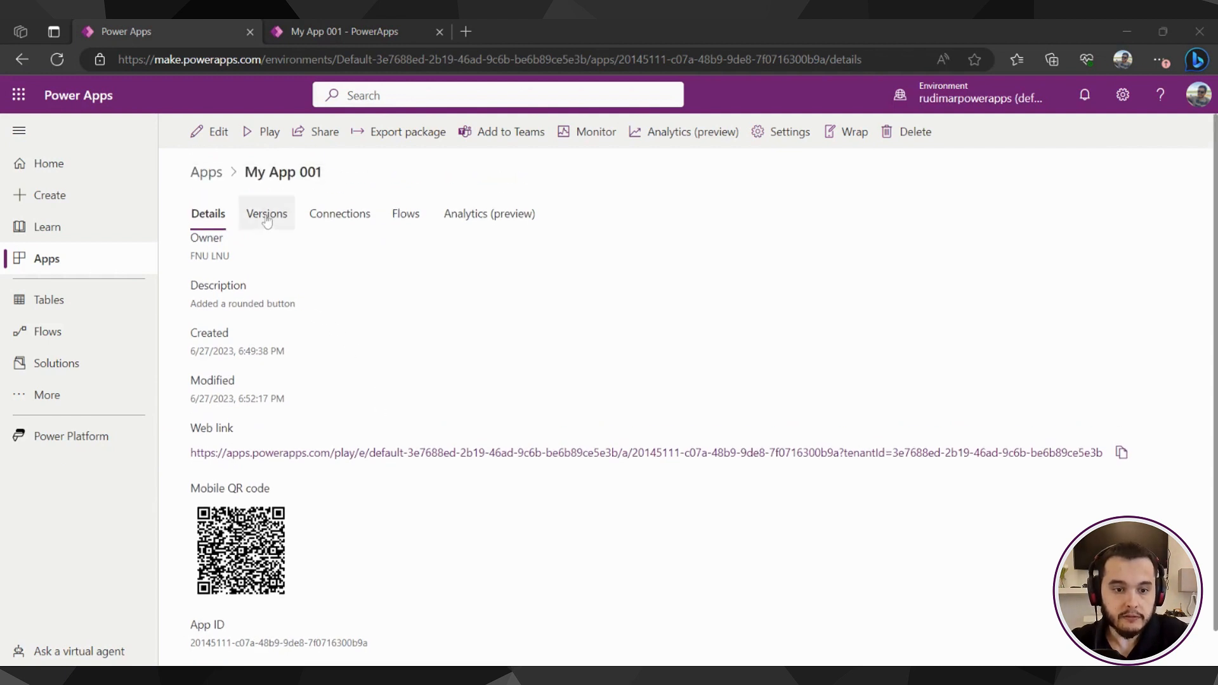
left_click(267, 213)
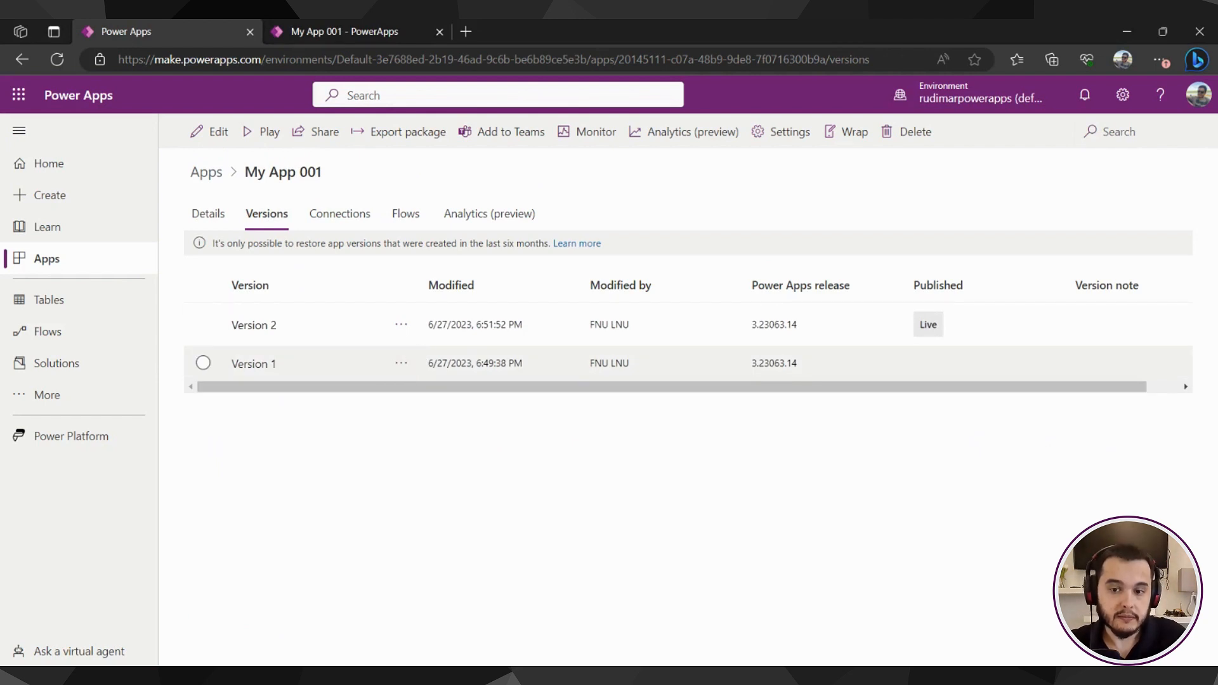
Settle on Version 1 after trying Version 2 and reveal its restore and delete options
left_click(203, 362)
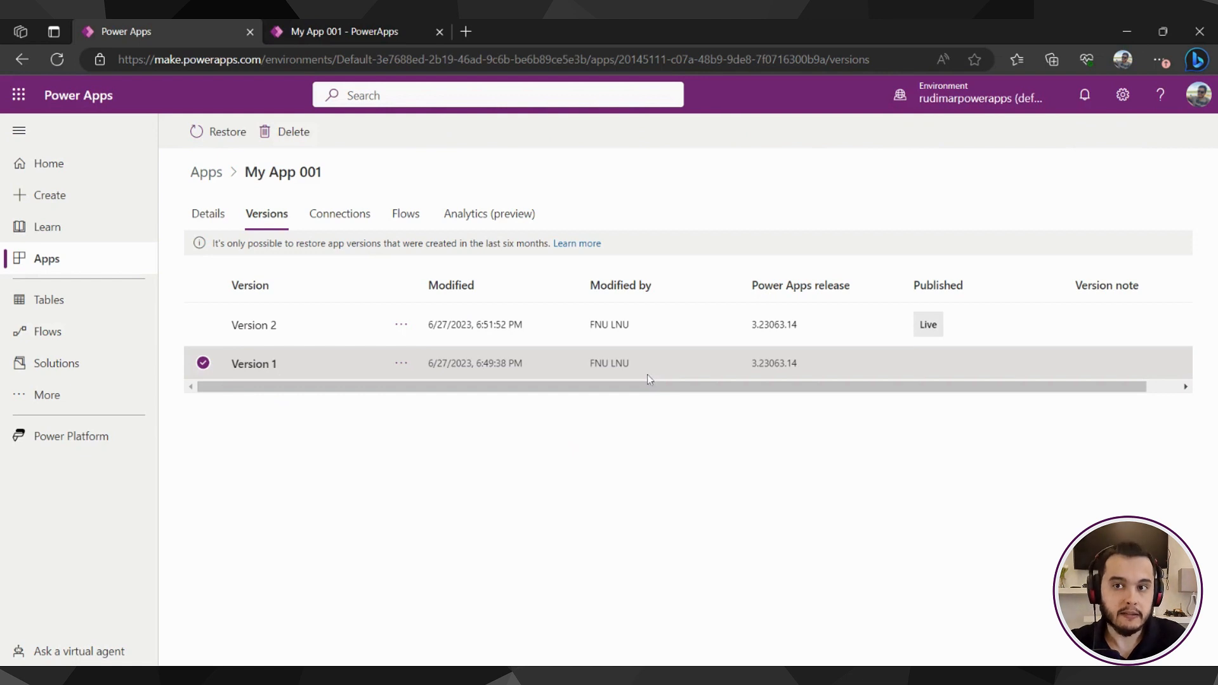
left_click(254, 325)
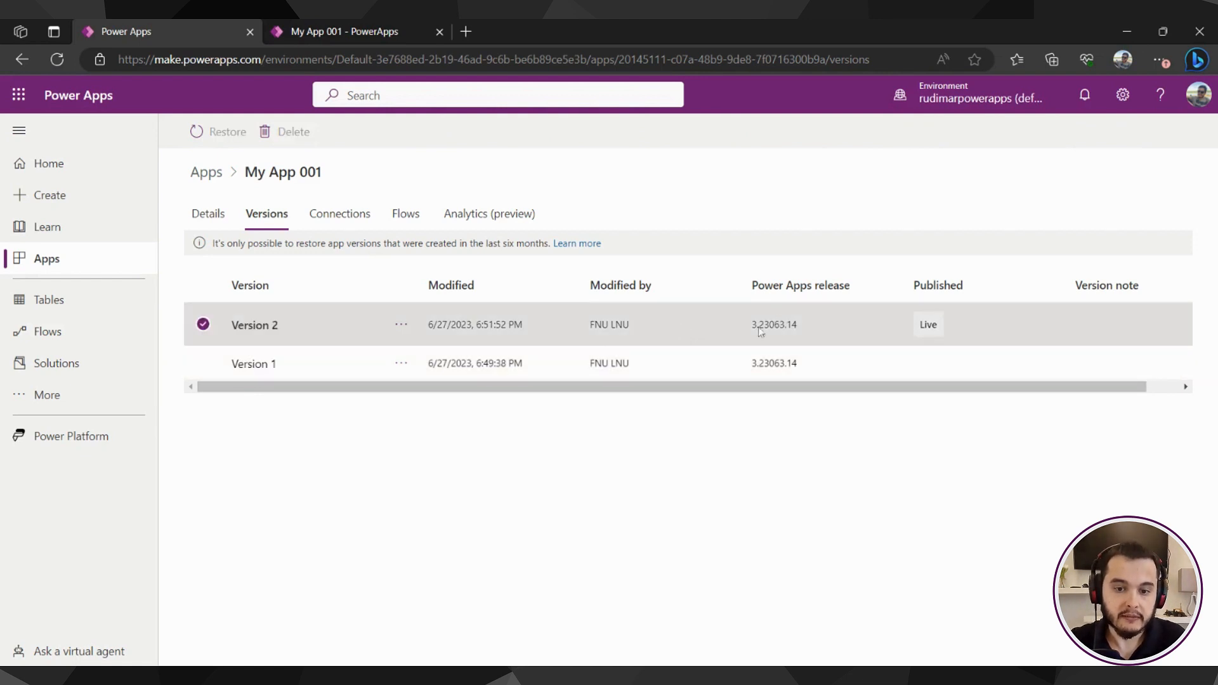
mouse_move(944, 315)
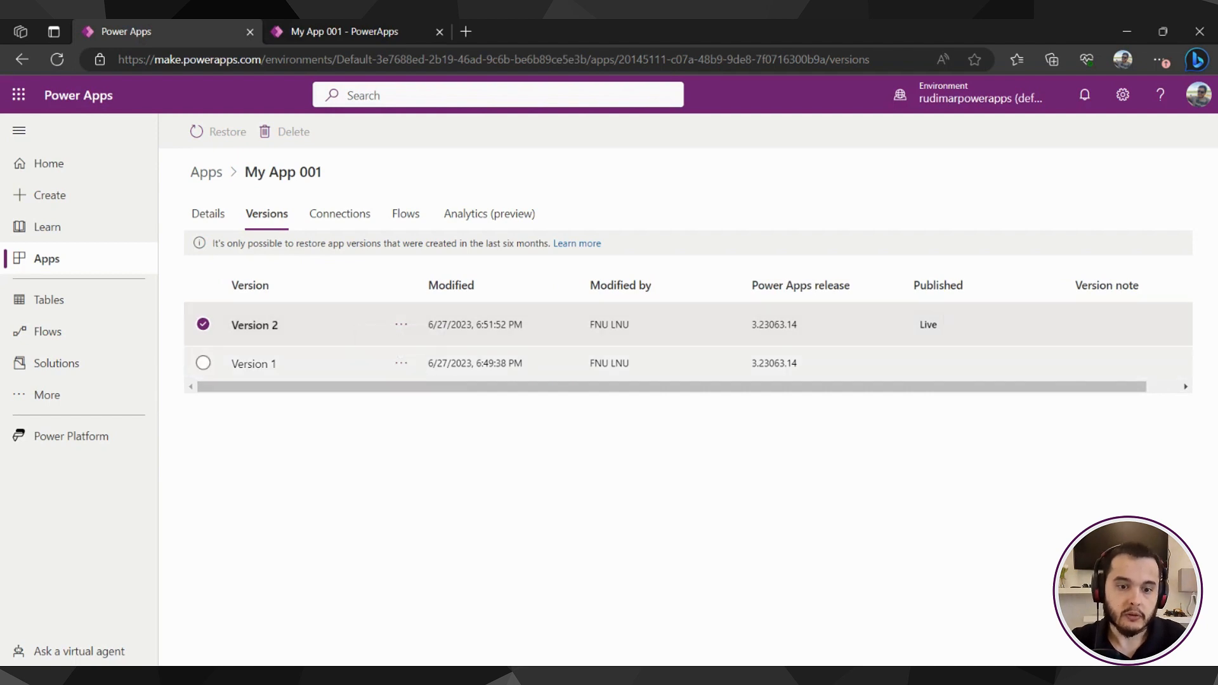
left_click(203, 363)
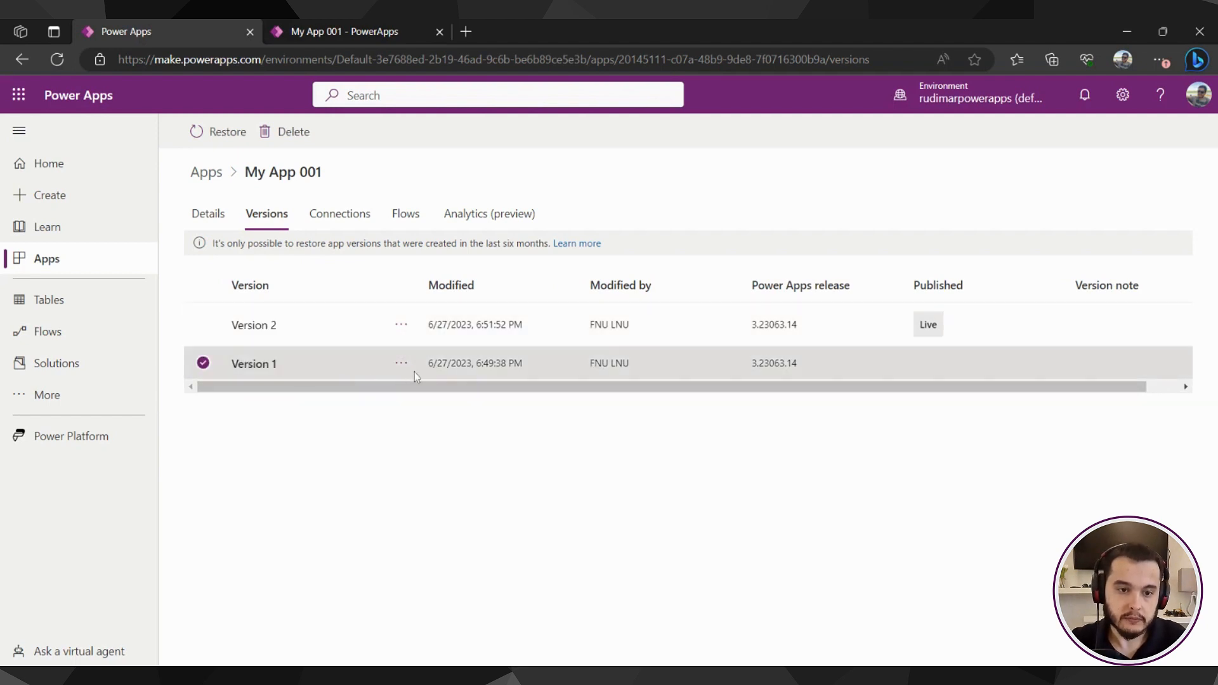
left_click(401, 363)
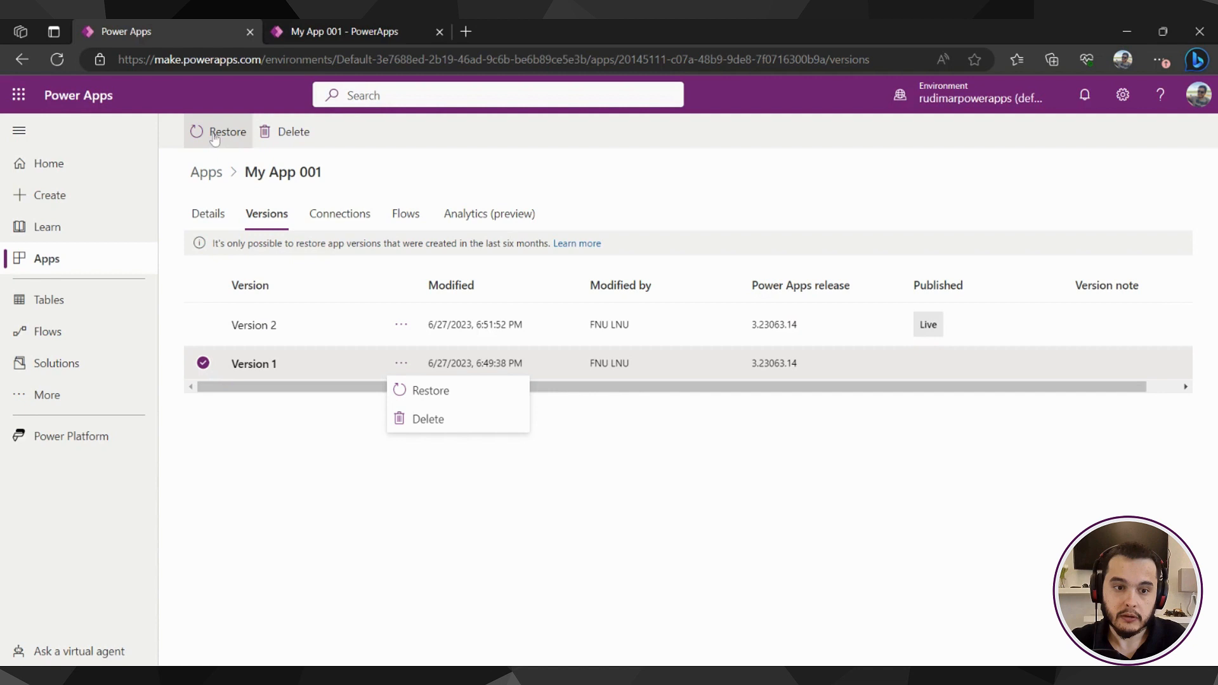
left_click(430, 391)
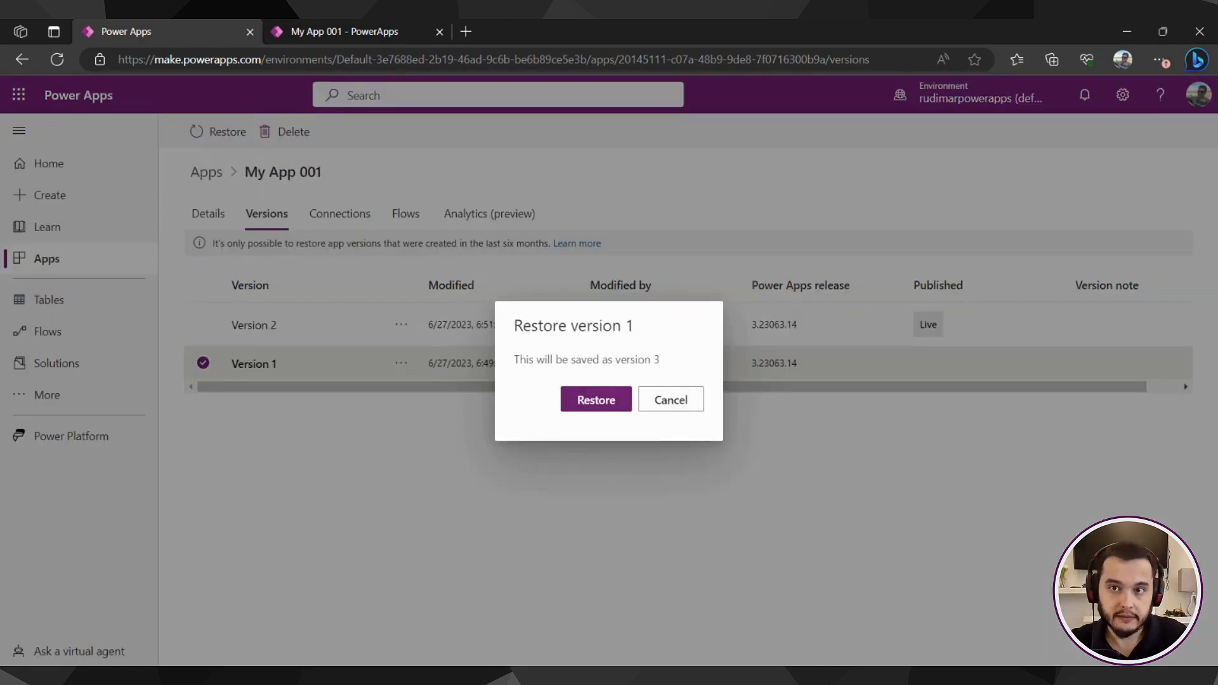
left_click(597, 398)
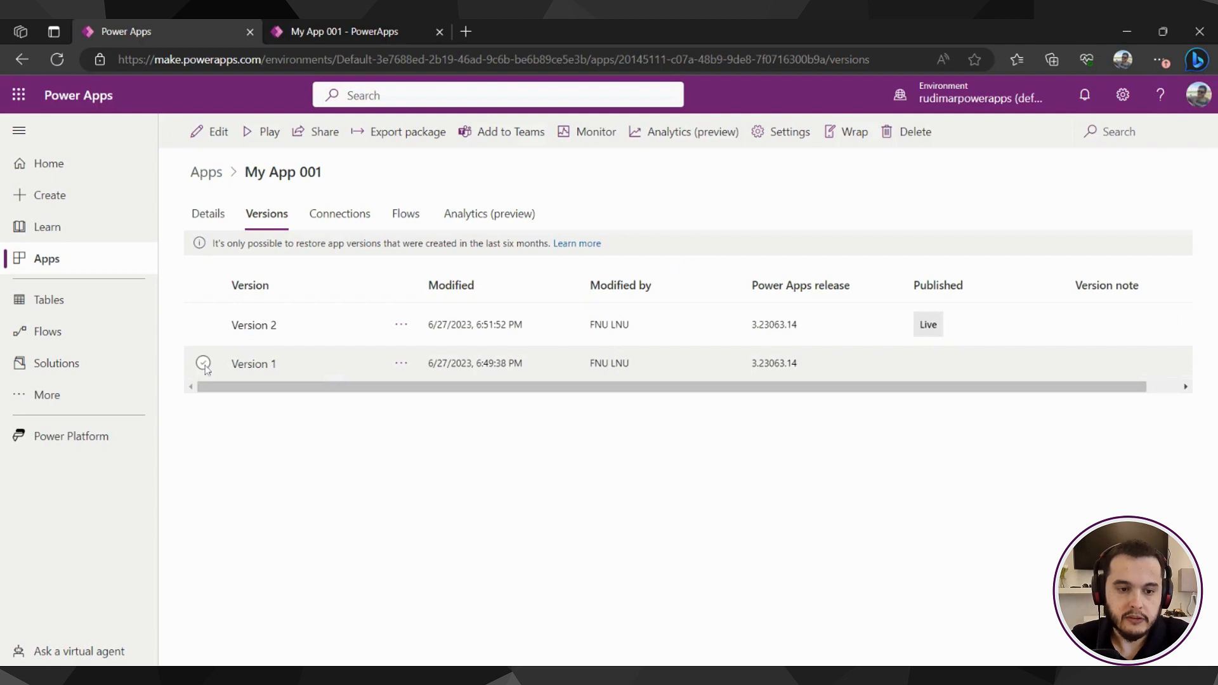
Attempt to restore Version 1, which fails because My App 001 is locked
left_click(203, 363)
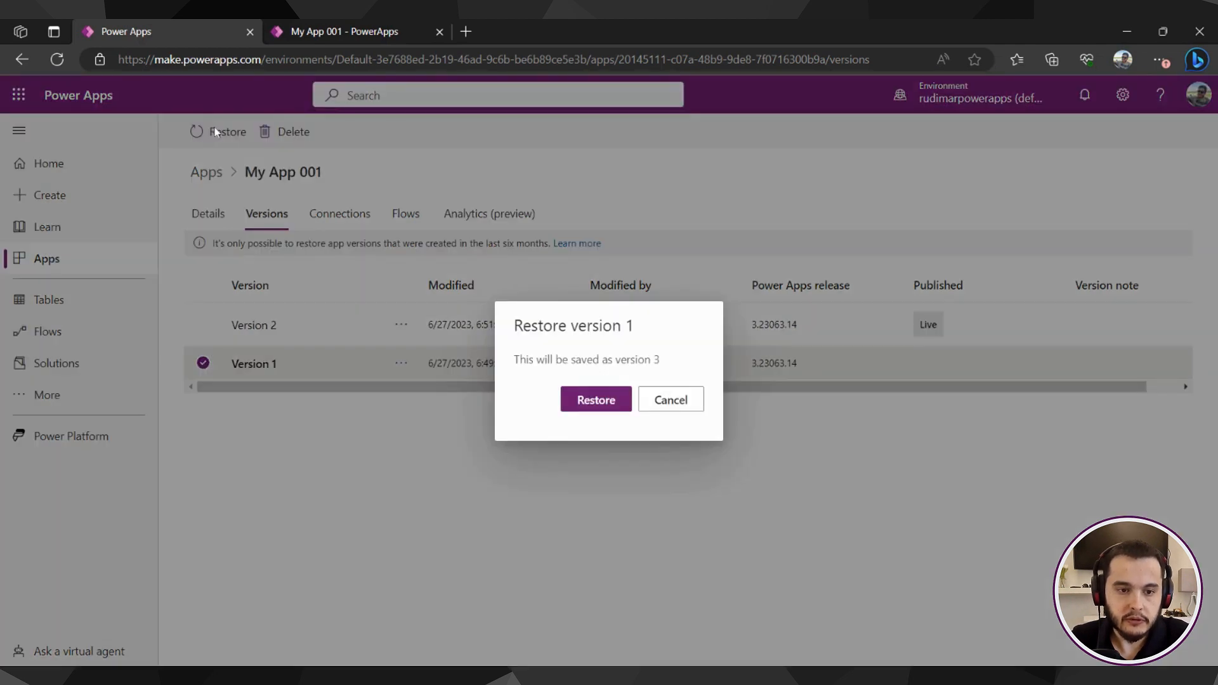
left_click(595, 399)
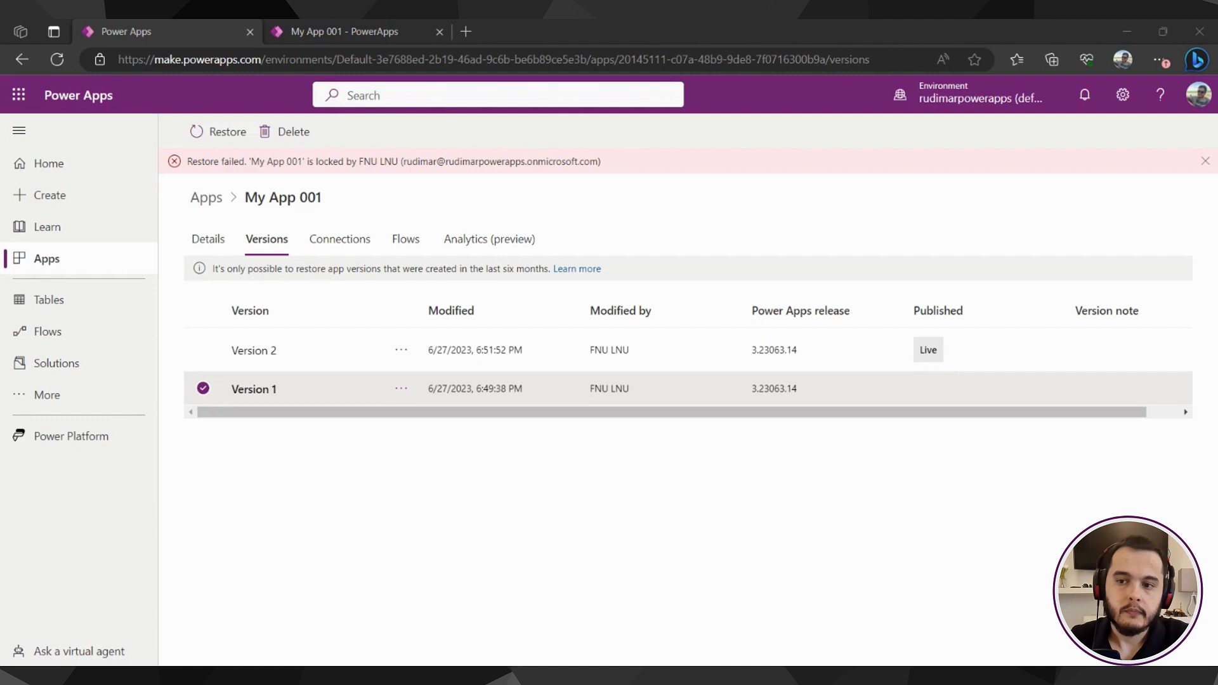
mouse_move(924, 157)
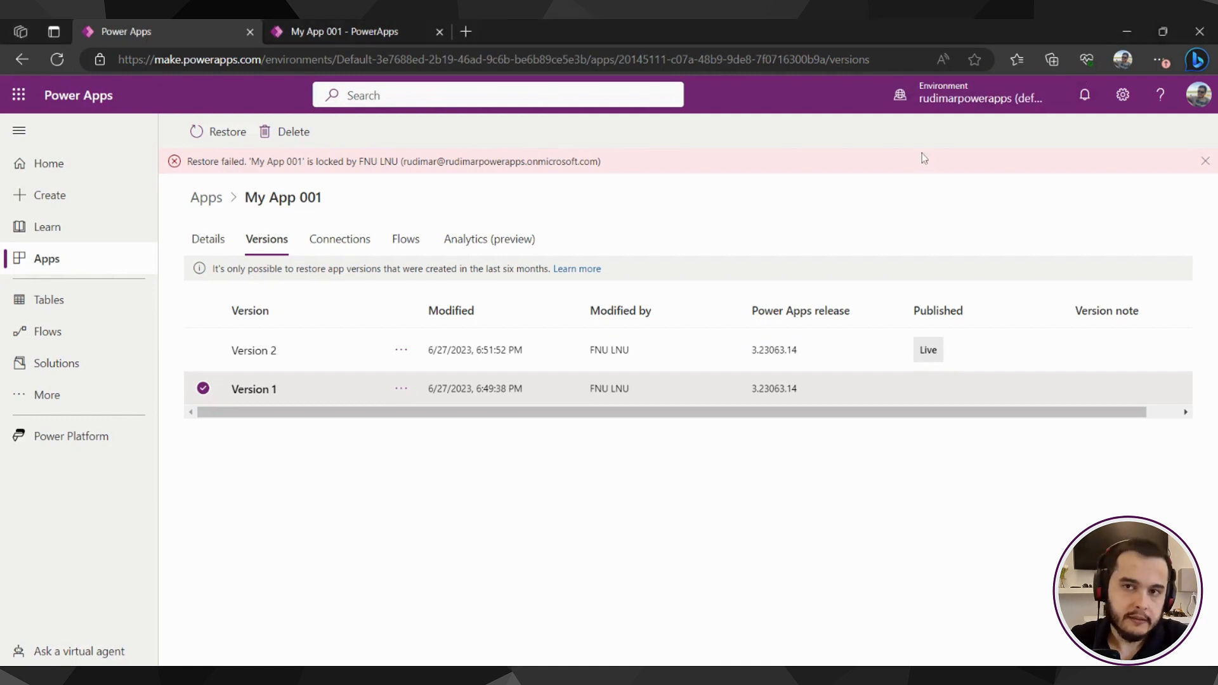